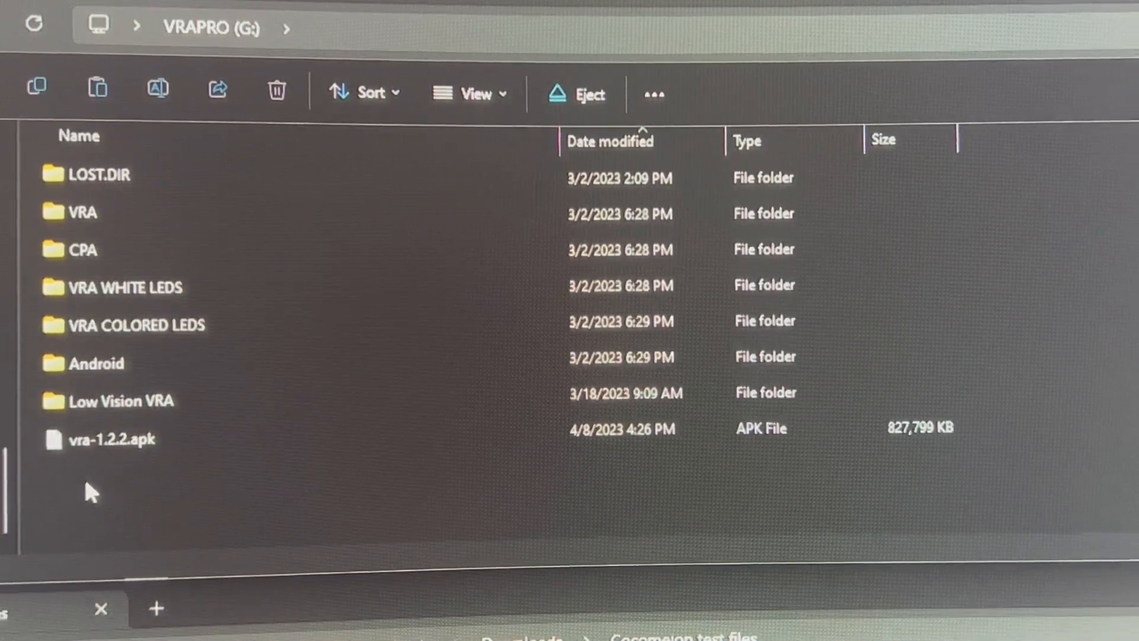
mouse_move(80, 493)
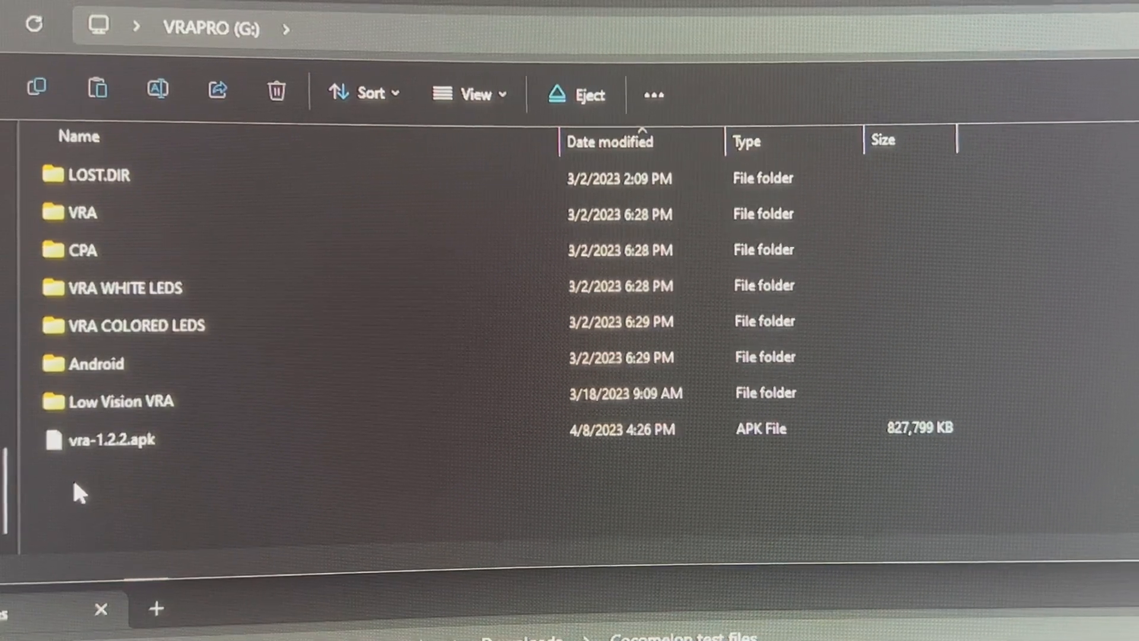
Create a Baby Shark folder on the VRAPRO (G:) card and start a second one for Cocomelon.
right_click(80, 493)
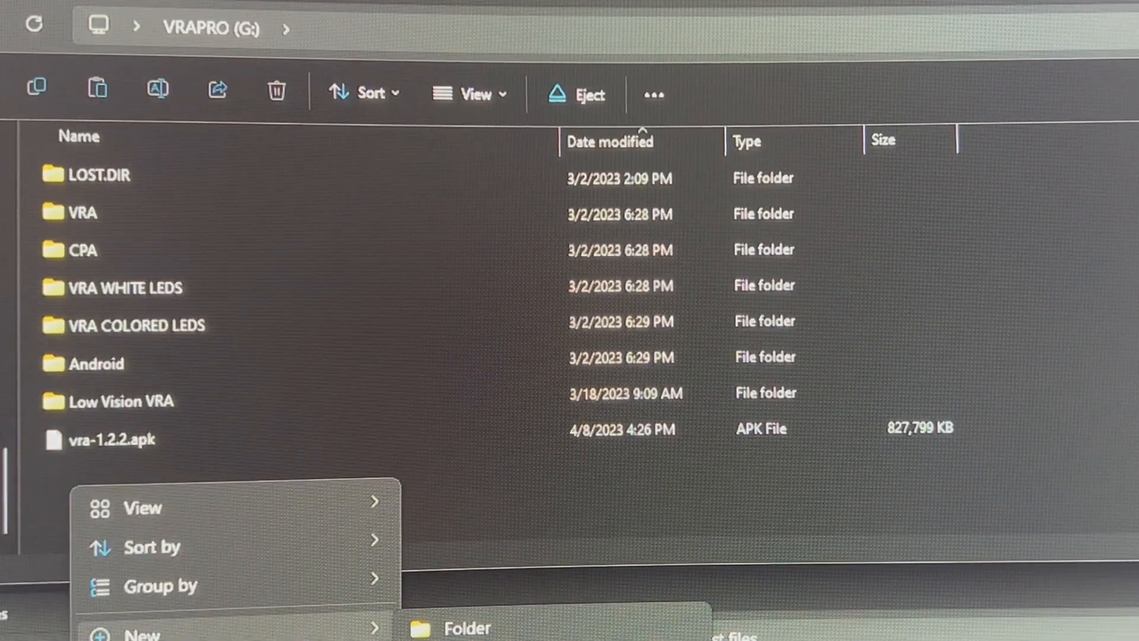
left_click(455, 626)
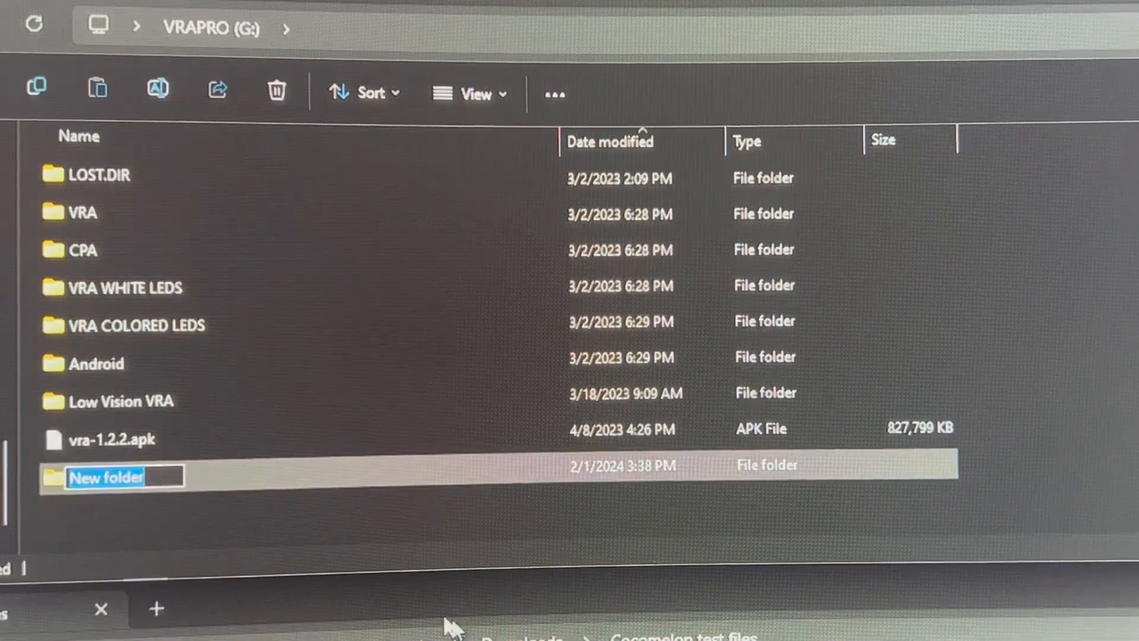
type("Baby Shark")
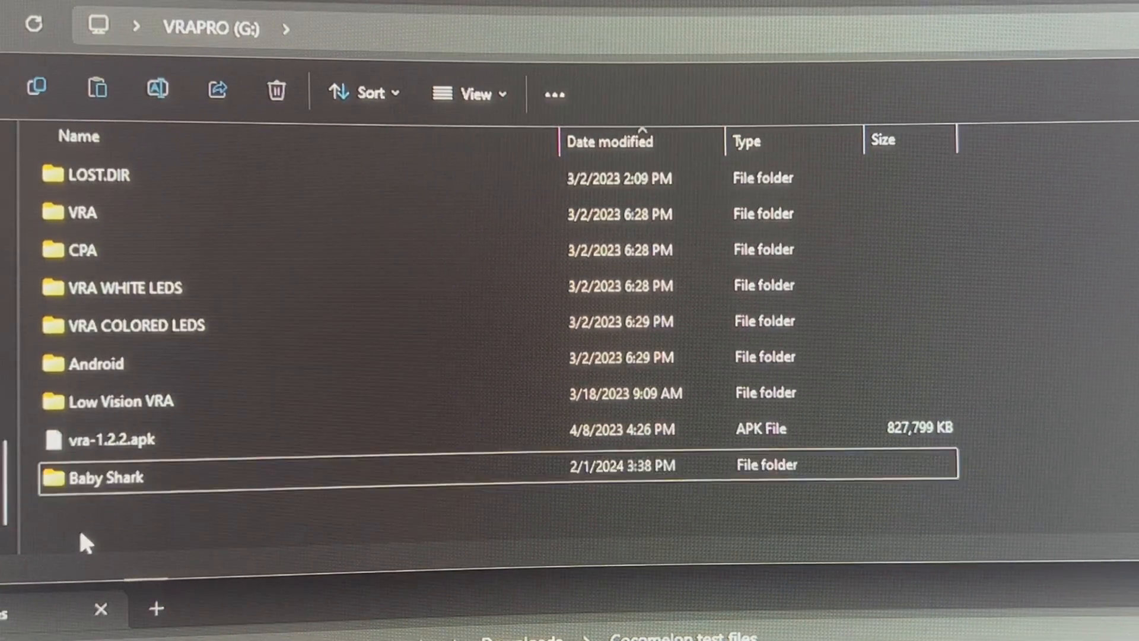
right_click(83, 541)
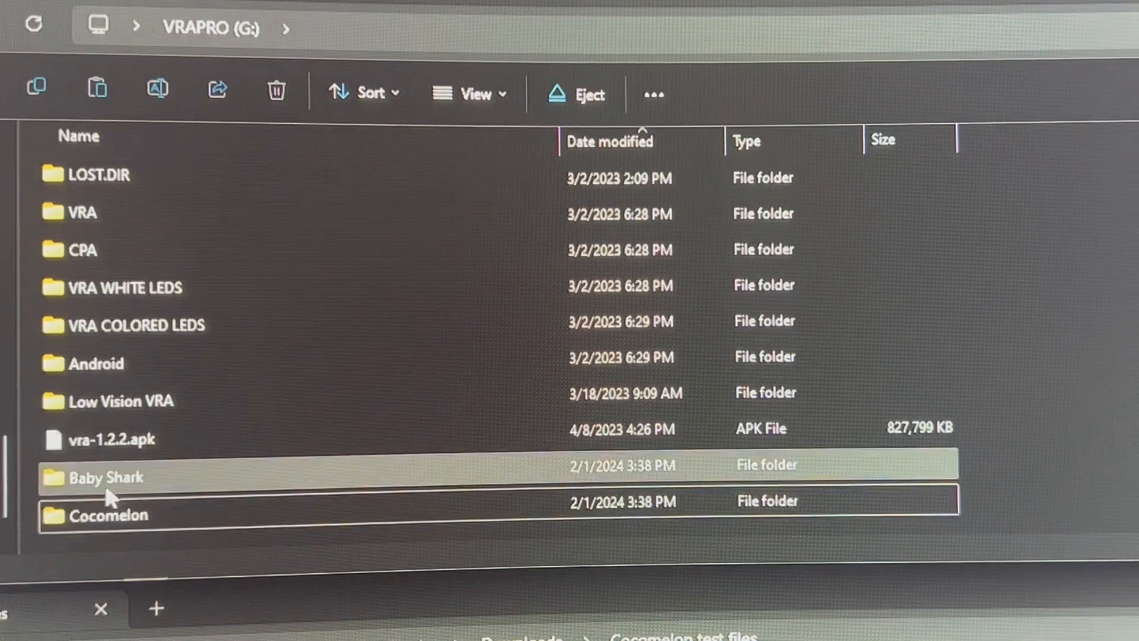
Open the Baby Shark folder on the VRAPRO (G:) drive.
double_click(104, 477)
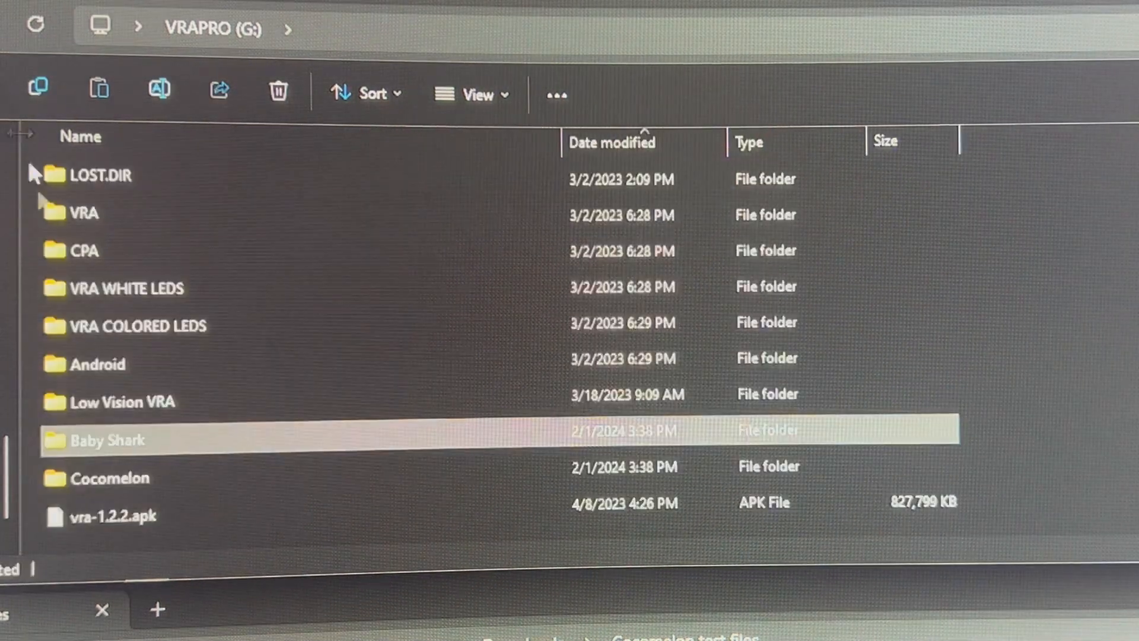
double_click(110, 478)
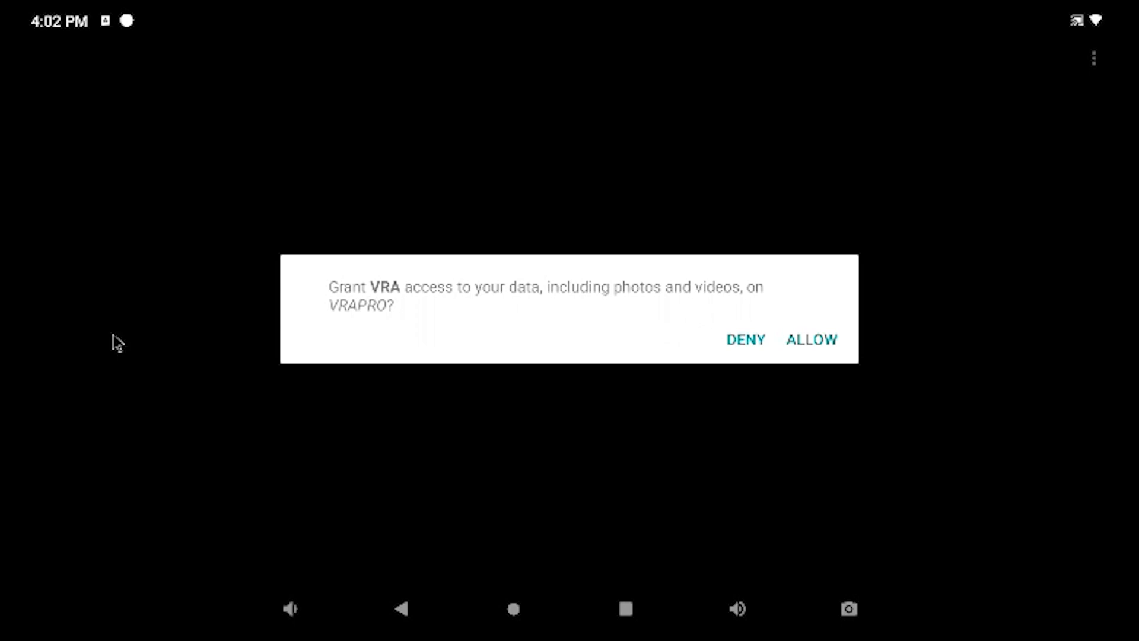
mouse_move(150, 339)
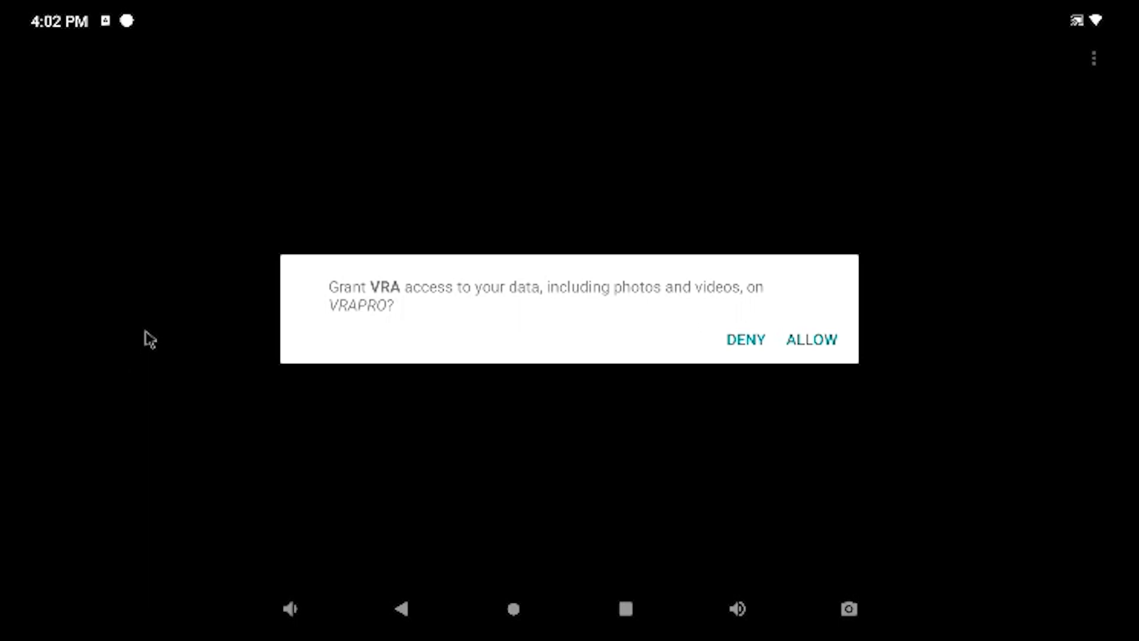
mouse_move(414, 303)
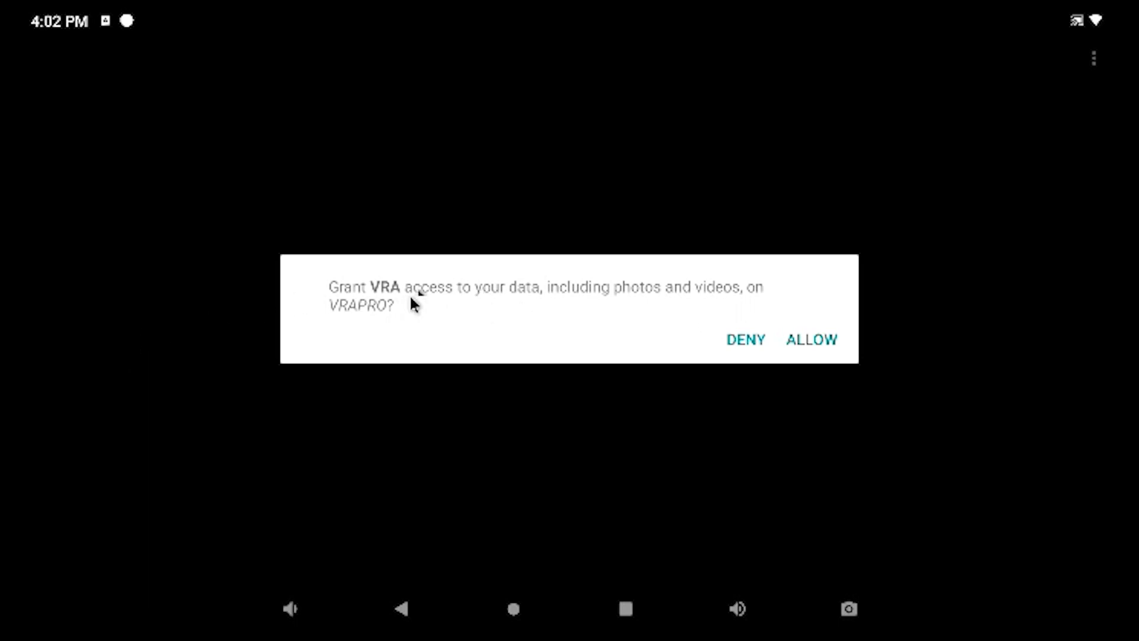
mouse_move(790, 338)
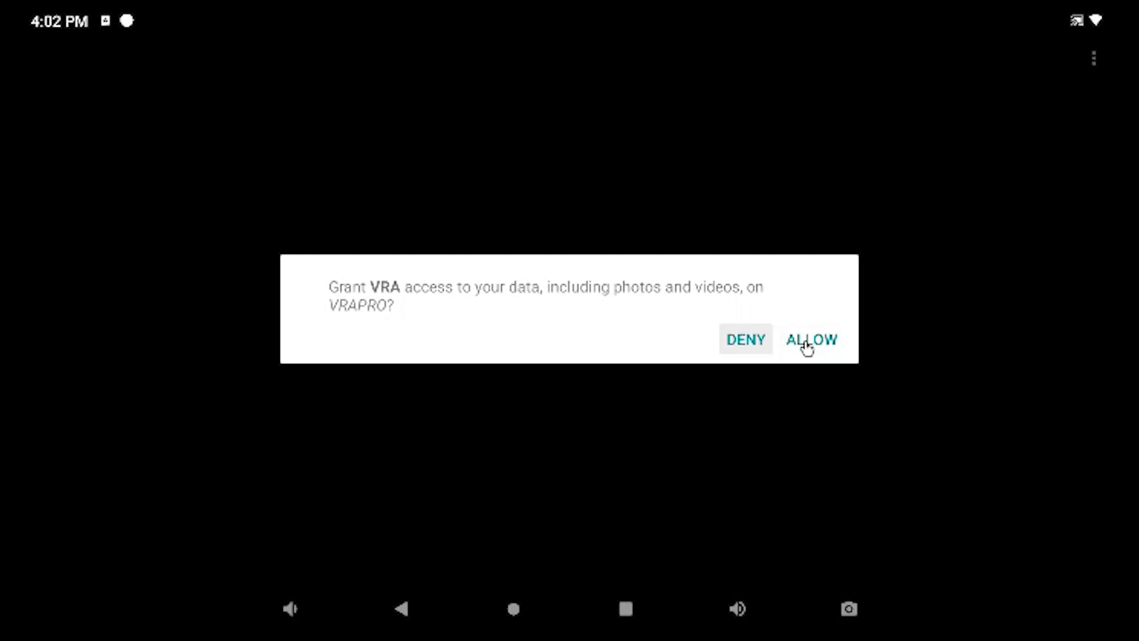
Allow VRA to access the photos and videos on the VRAPRO card.
left_click(811, 339)
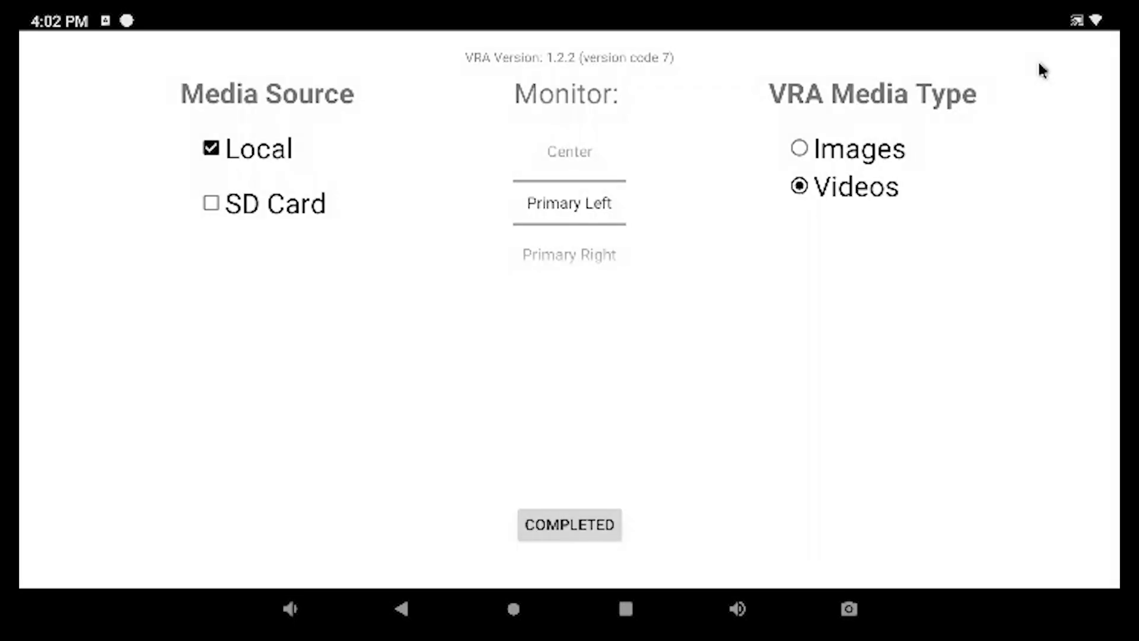
mouse_move(579, 228)
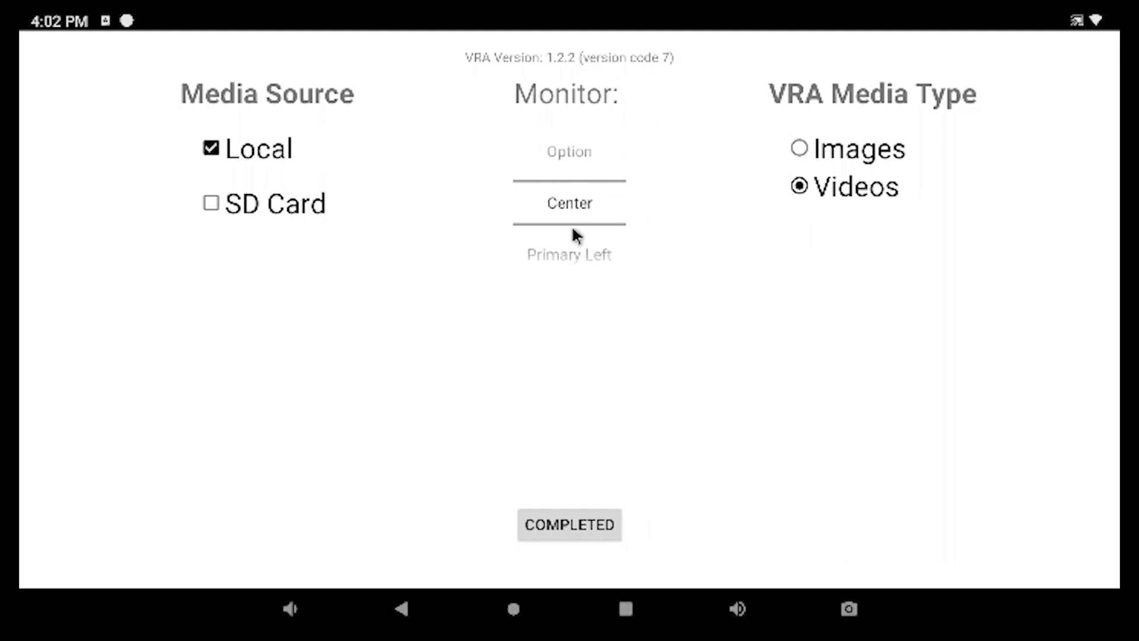
mouse_move(559, 218)
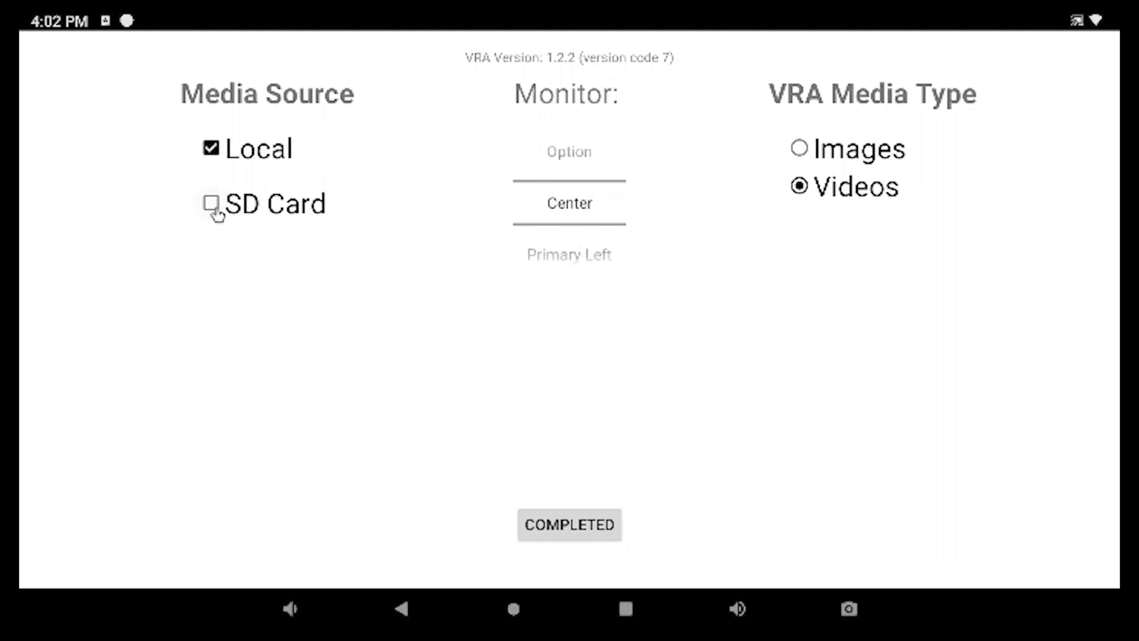
Make SD Card the only media source instead of Local and begin adding an SD card folder.
left_click(211, 202)
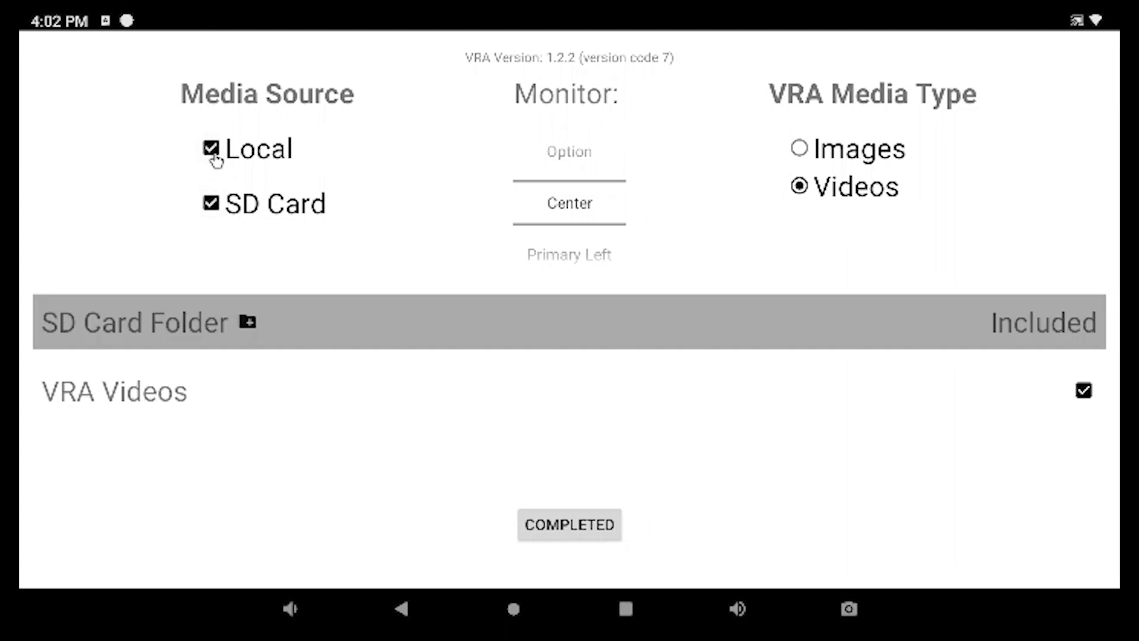
left_click(211, 148)
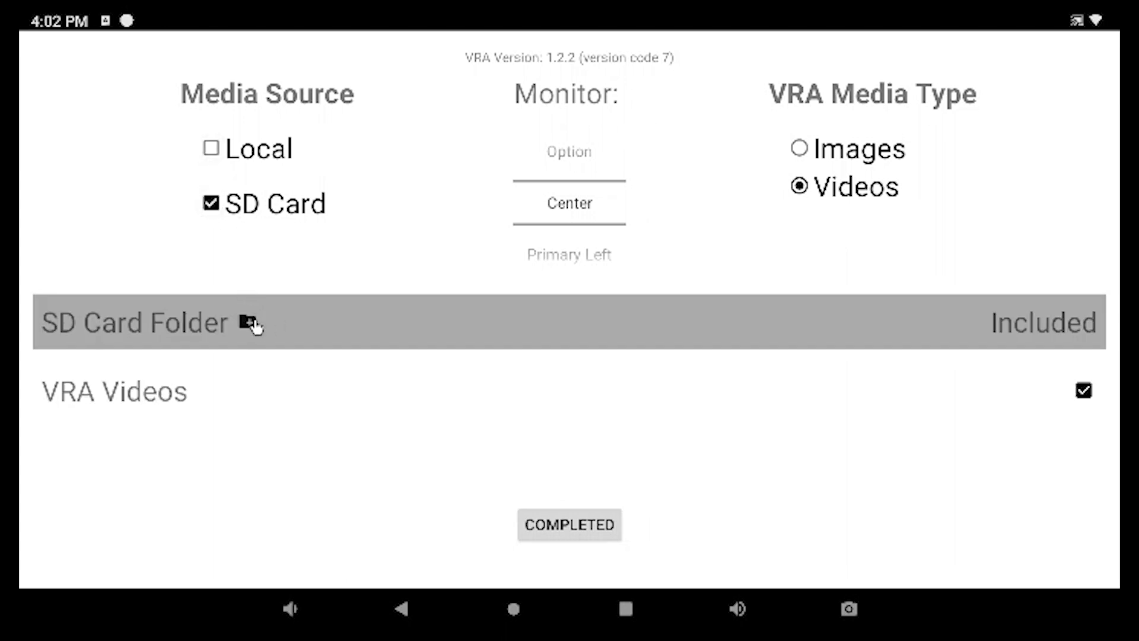
left_click(252, 323)
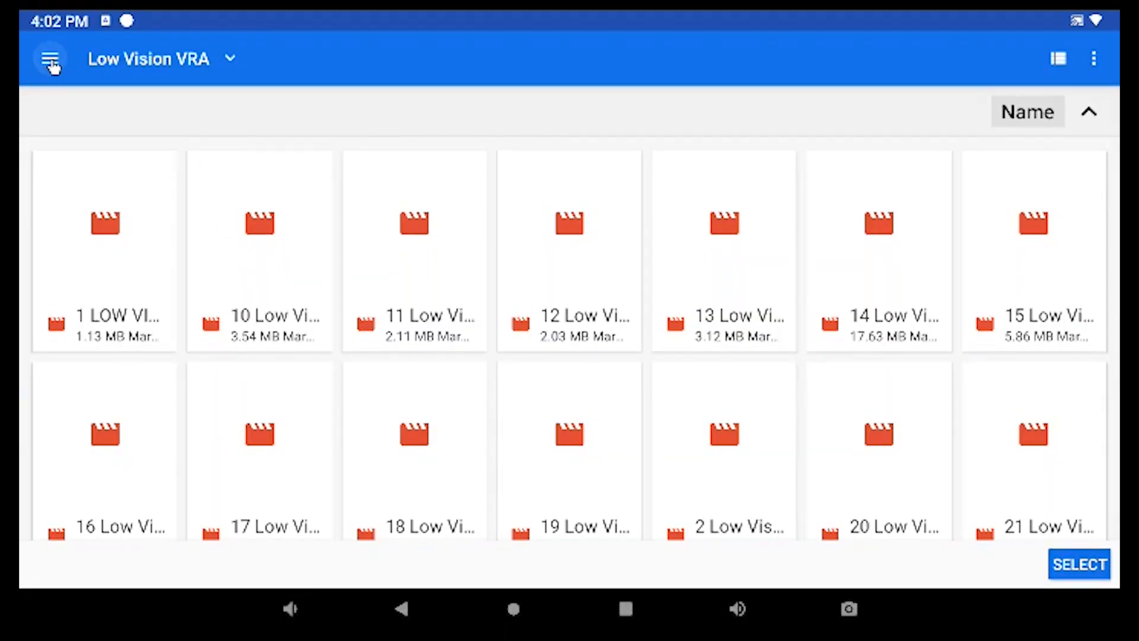
Browse the VRAPRO card and select Baby Shark as an included video folder.
left_click(49, 59)
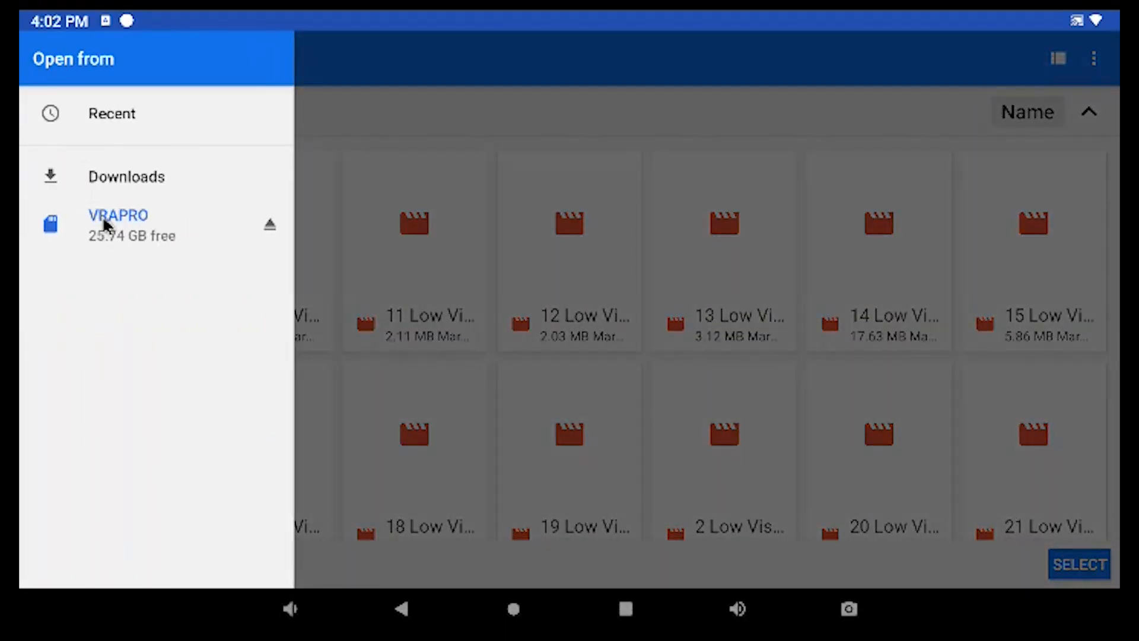
left_click(118, 215)
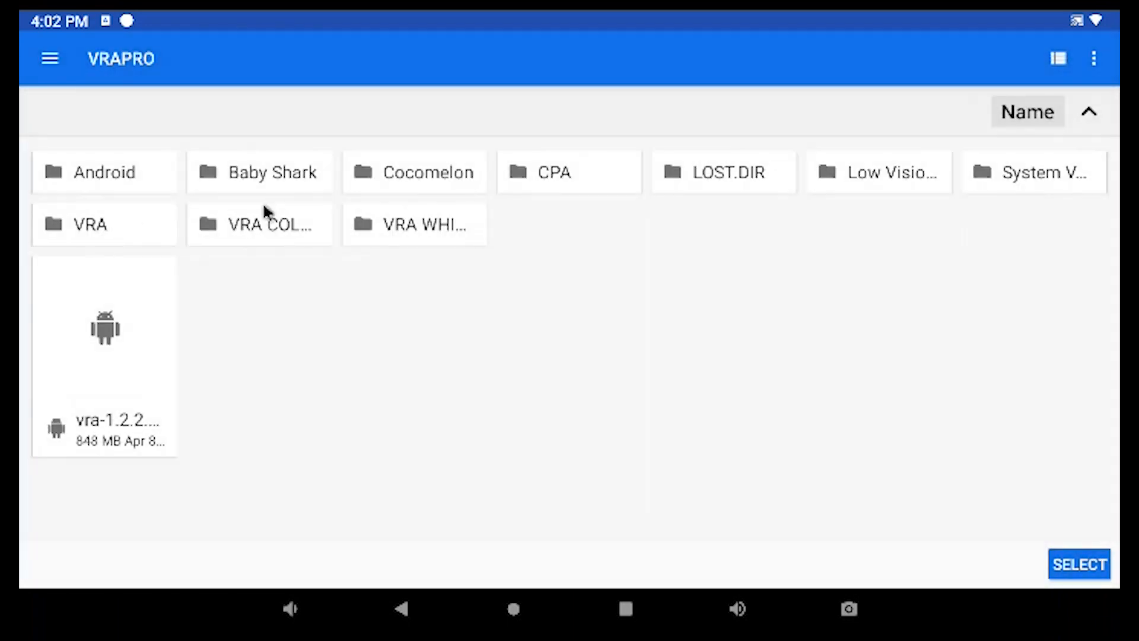
mouse_move(276, 188)
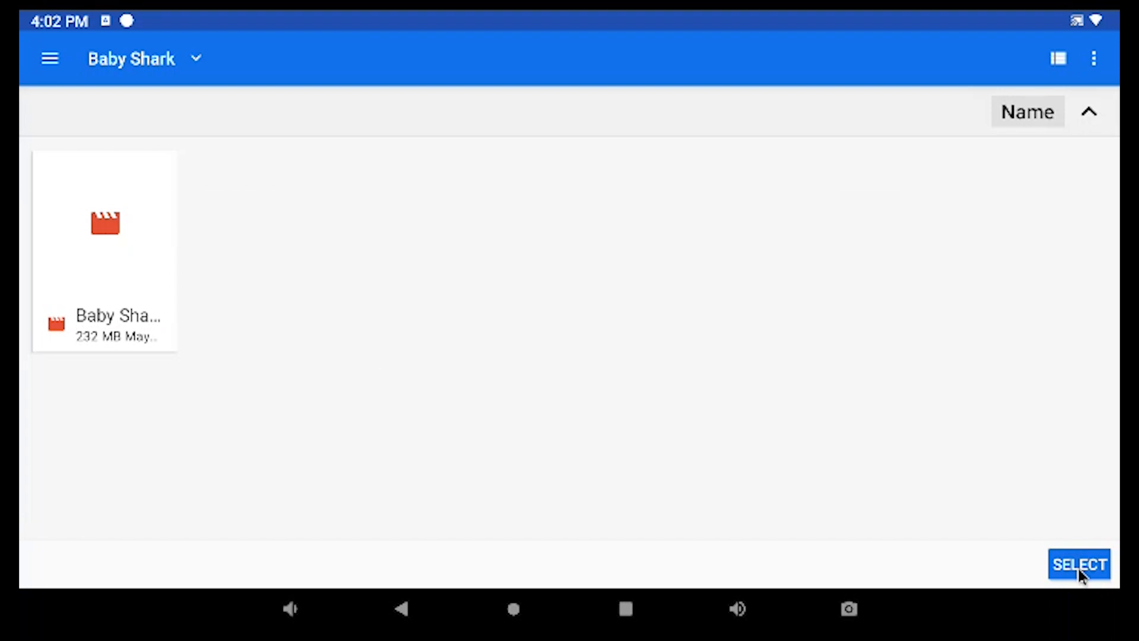
left_click(1079, 564)
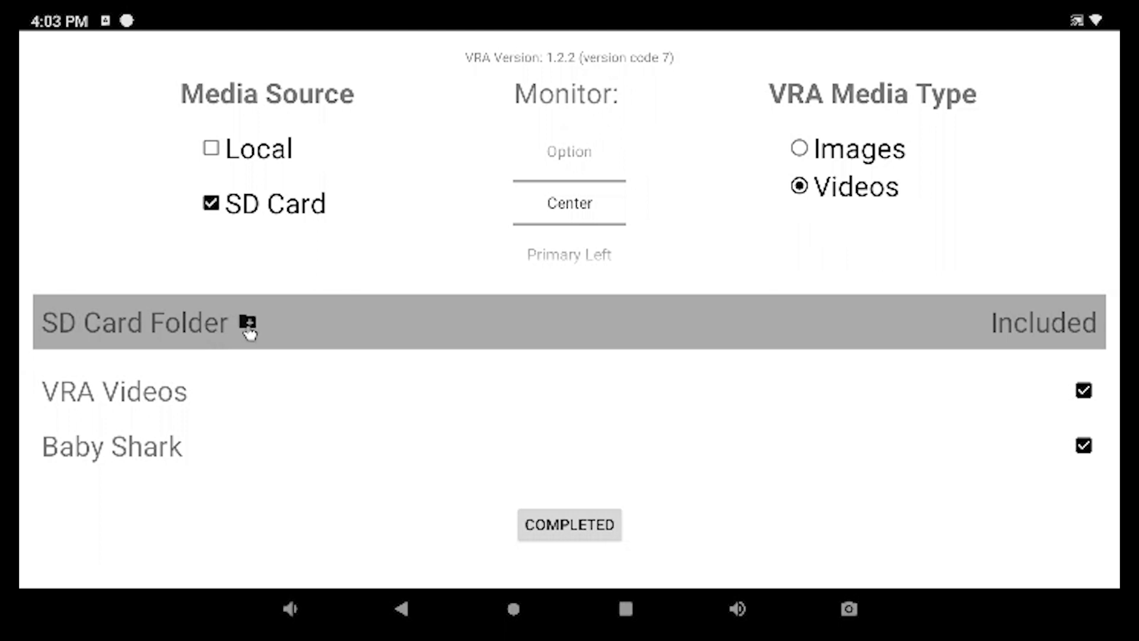
Browse the VRAPRO card again and select Cocomelon as an included video folder.
left_click(247, 323)
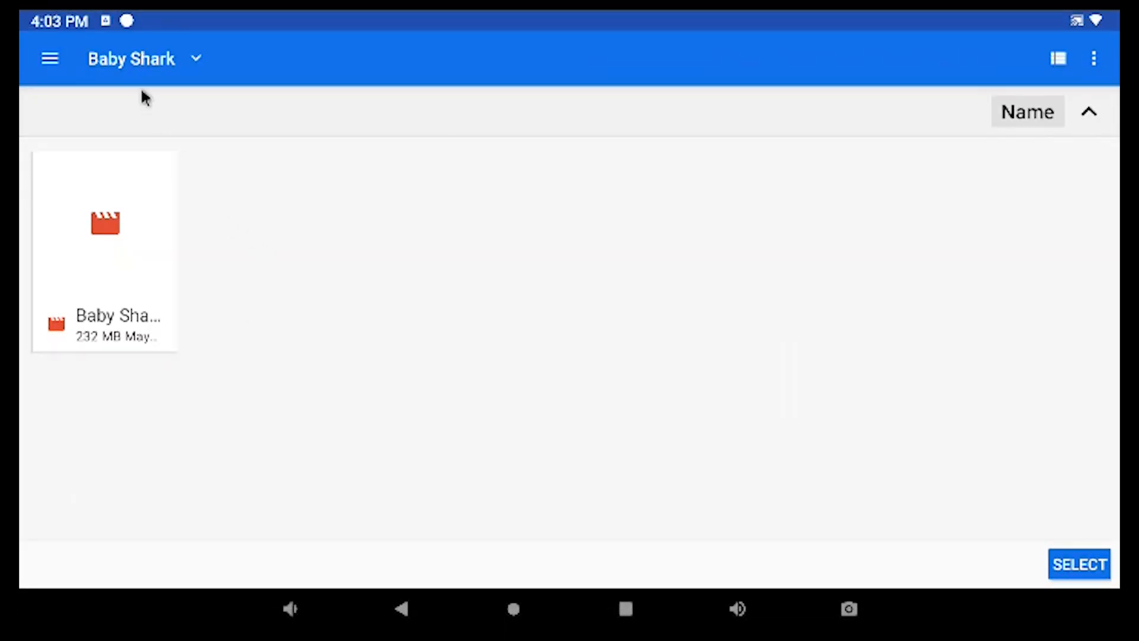
left_click(50, 58)
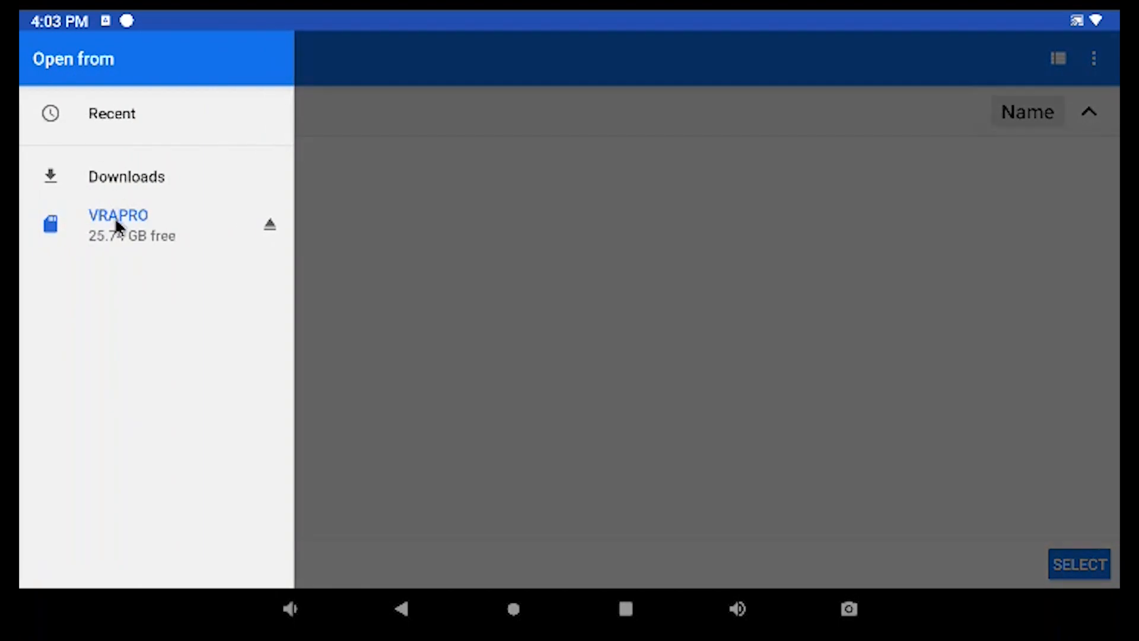
left_click(117, 215)
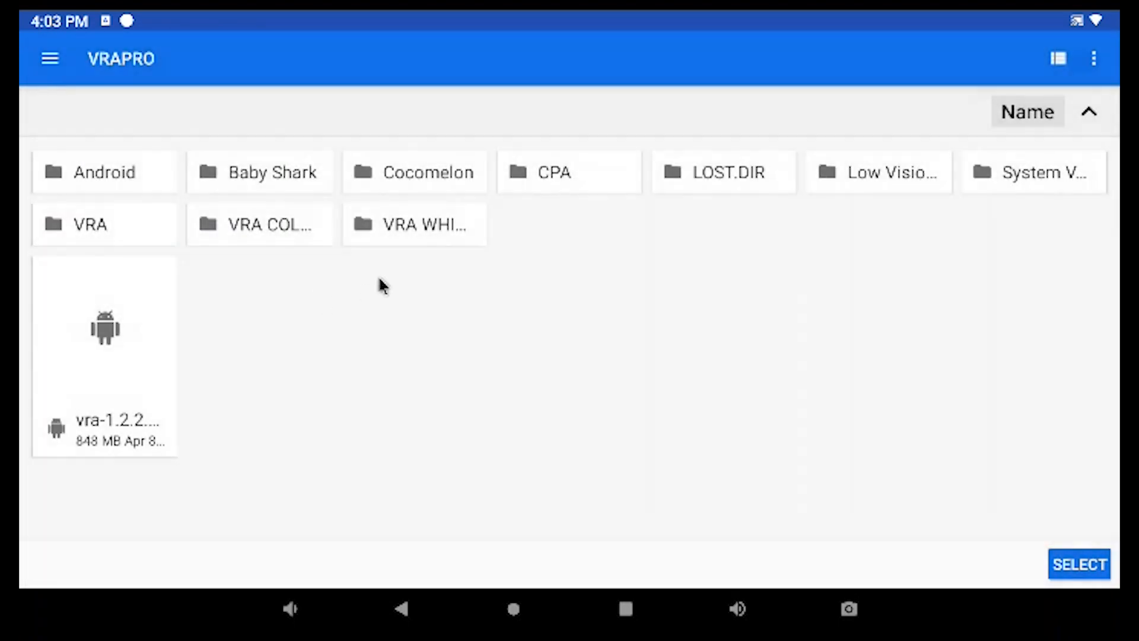
mouse_move(416, 182)
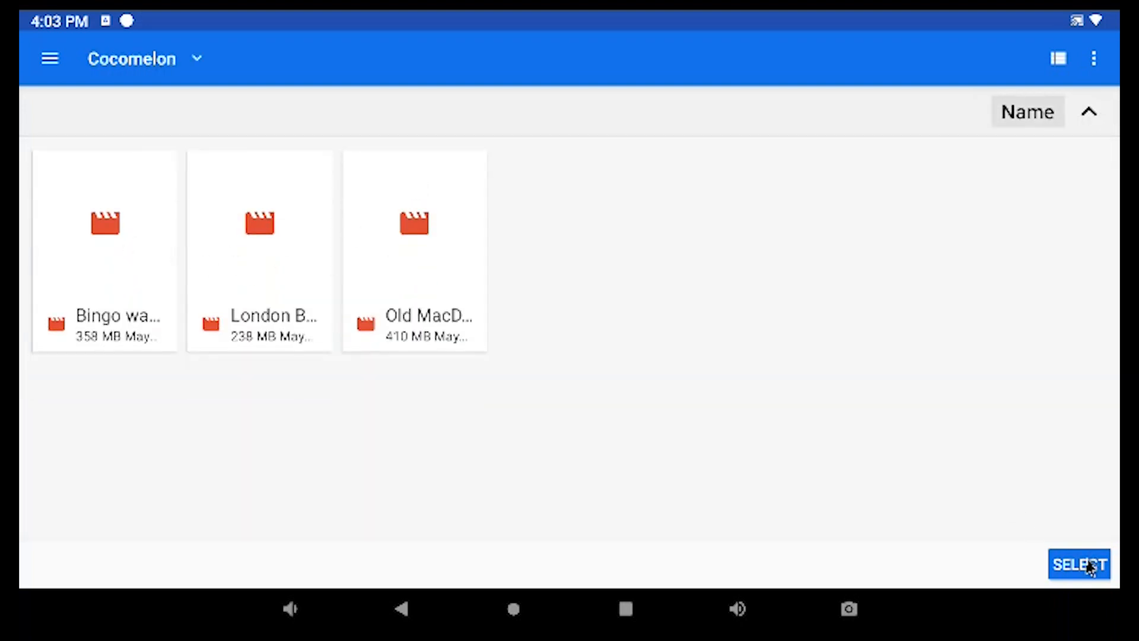
left_click(1078, 563)
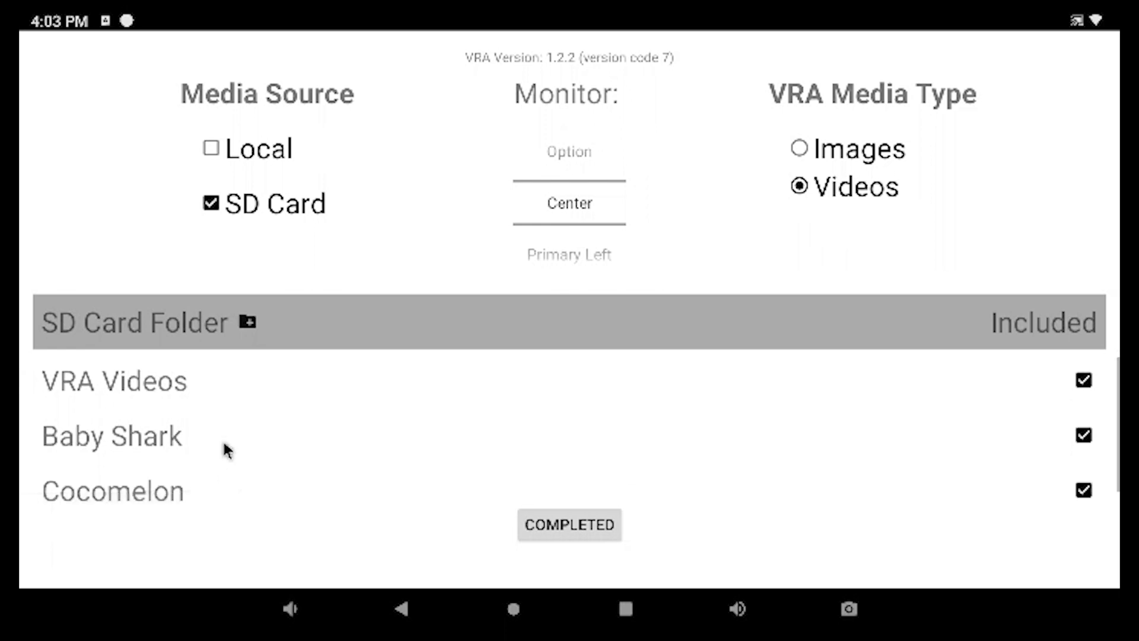
mouse_move(251, 325)
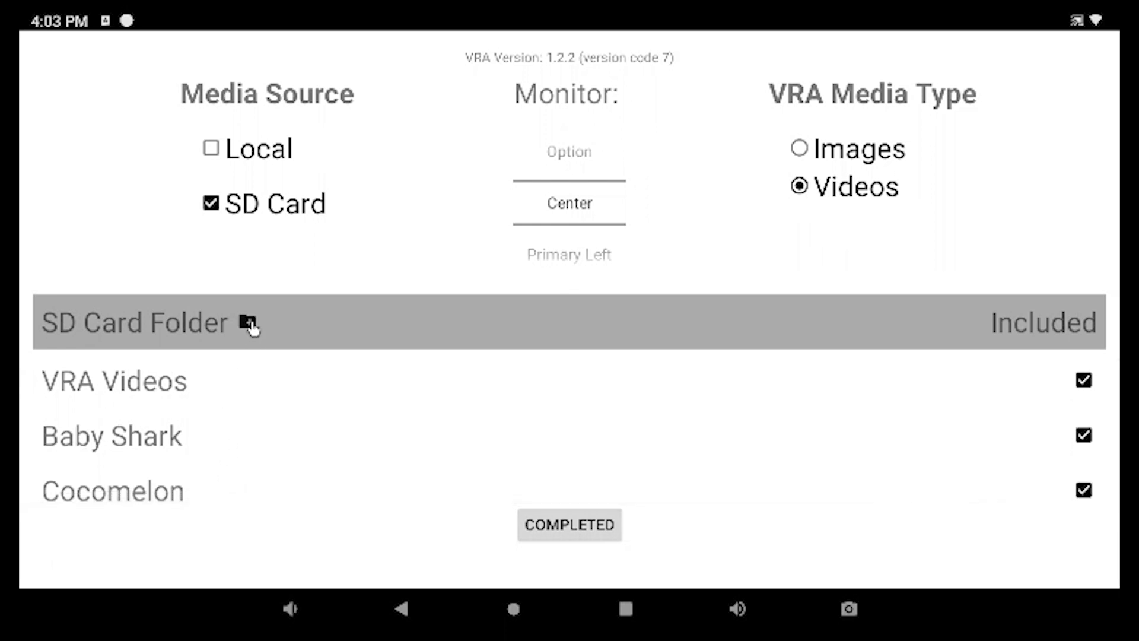
Include the VRA COLORED LEDS, VRA WHITE LEDS and Low Vision VRA card folders in the rotation.
left_click(249, 321)
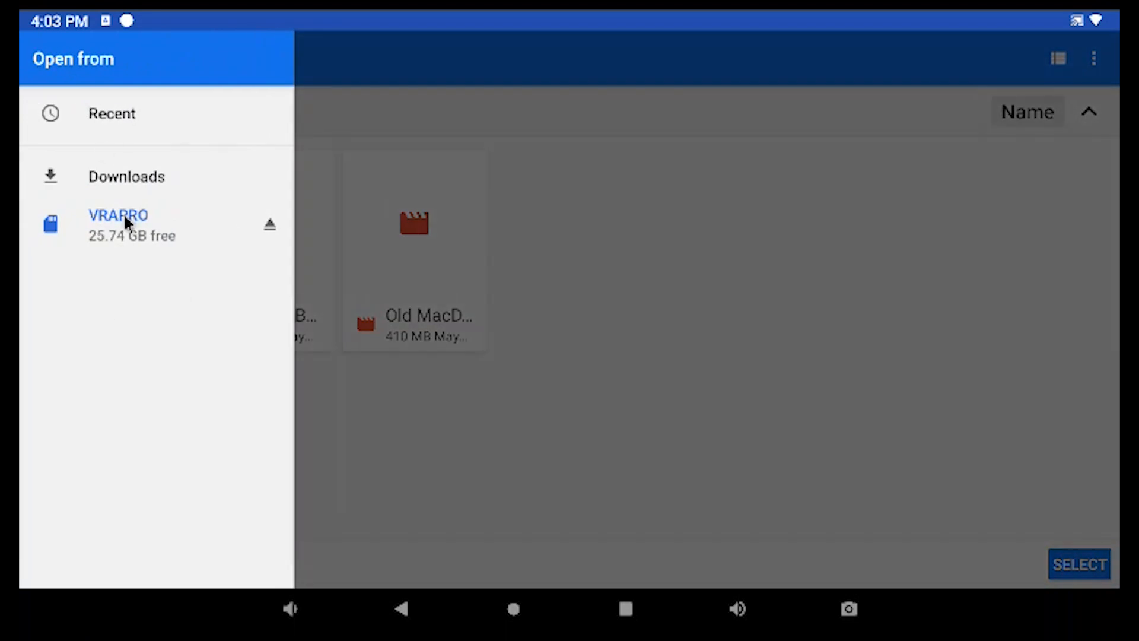
left_click(117, 214)
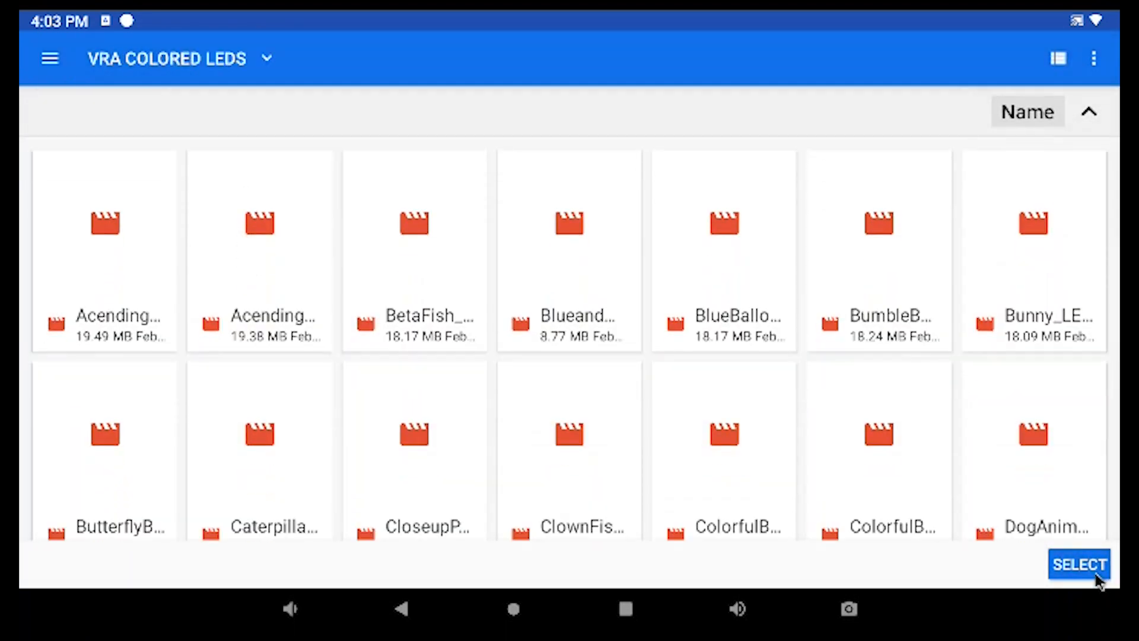
left_click(1078, 563)
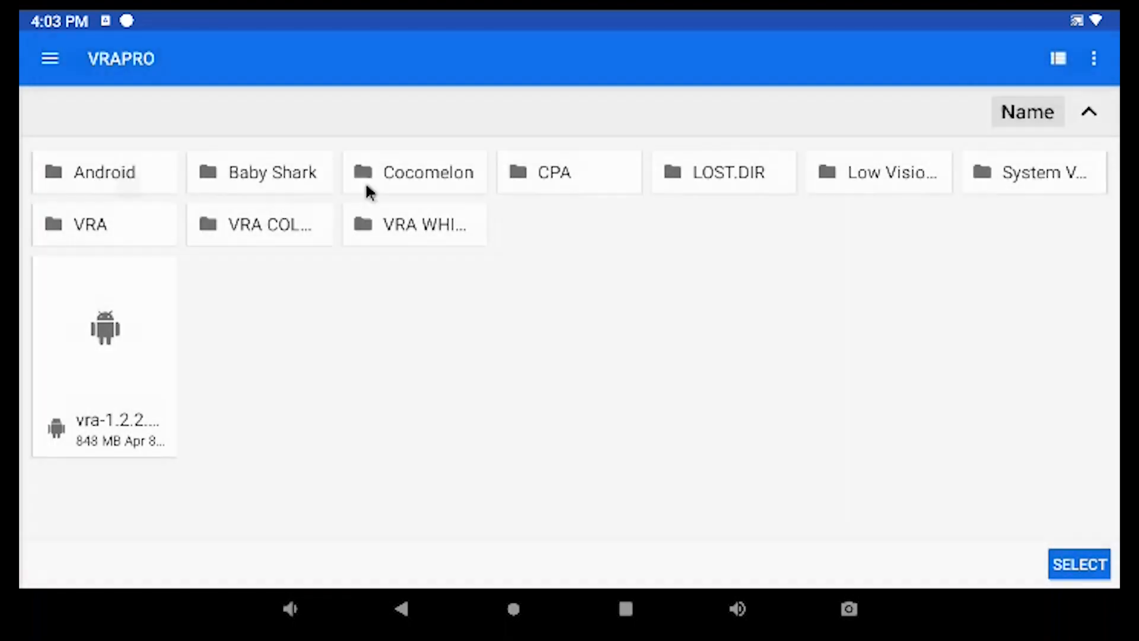
mouse_move(322, 246)
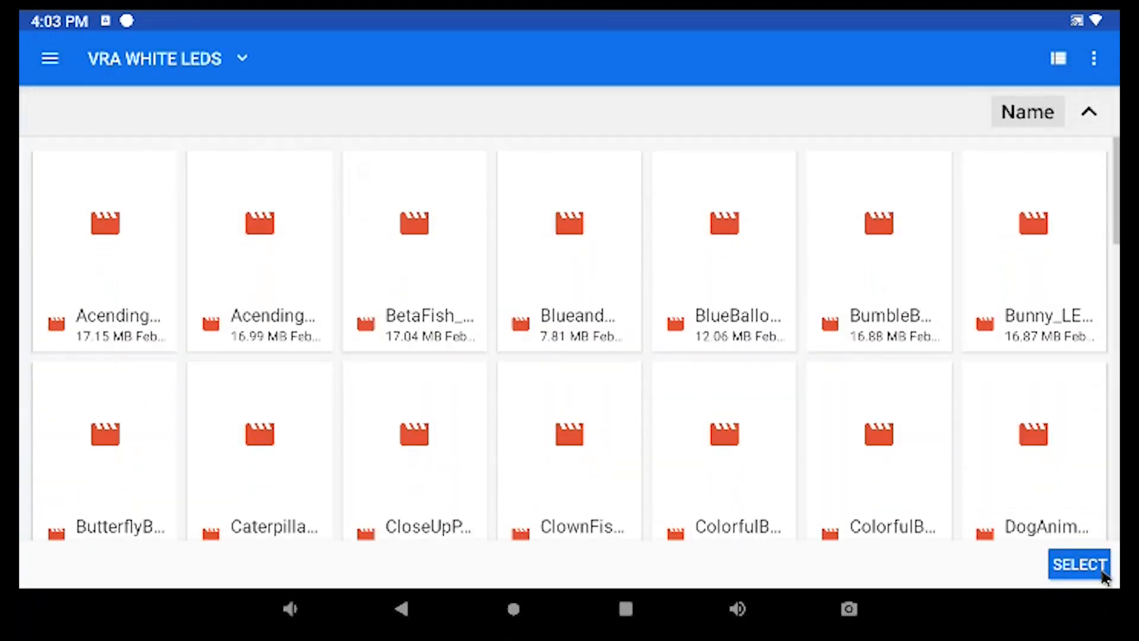
left_click(1078, 565)
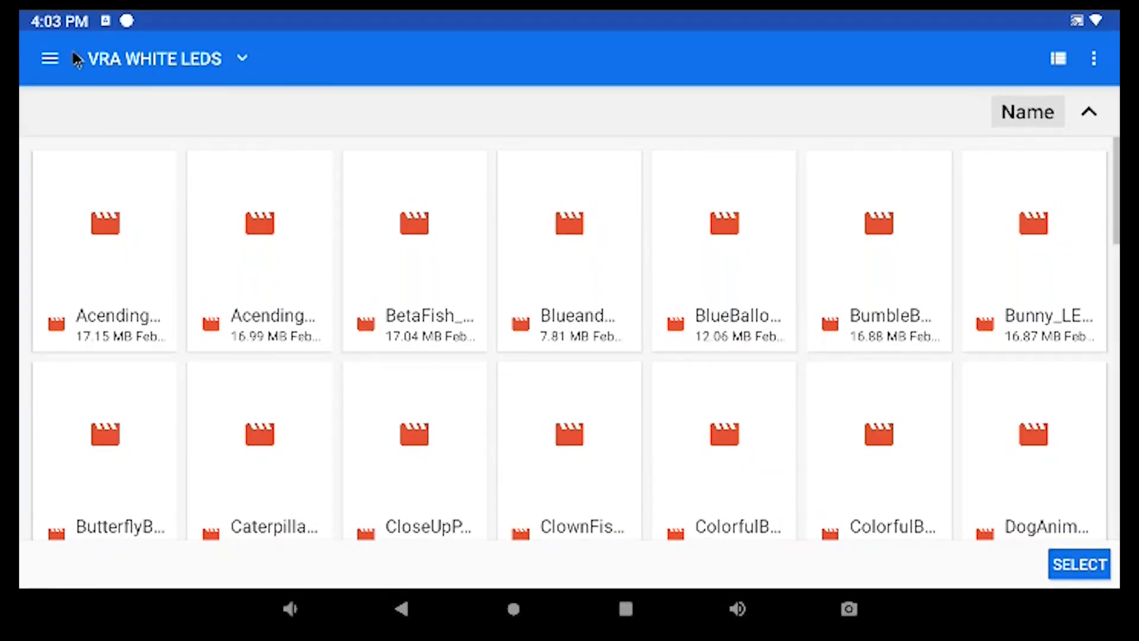
left_click(242, 59)
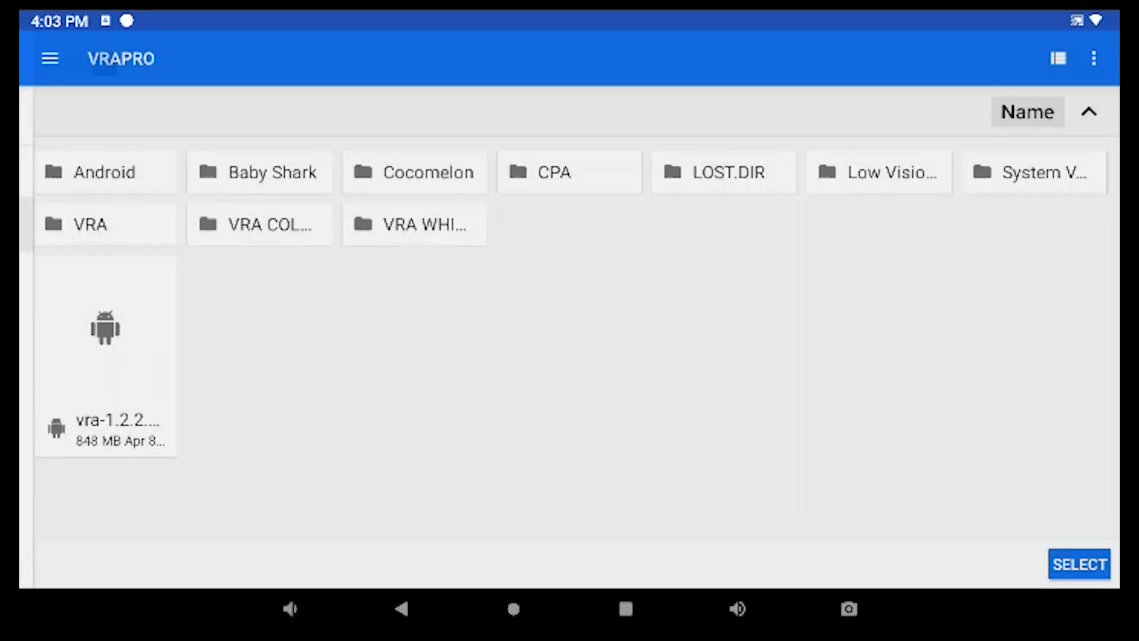
left_click(878, 171)
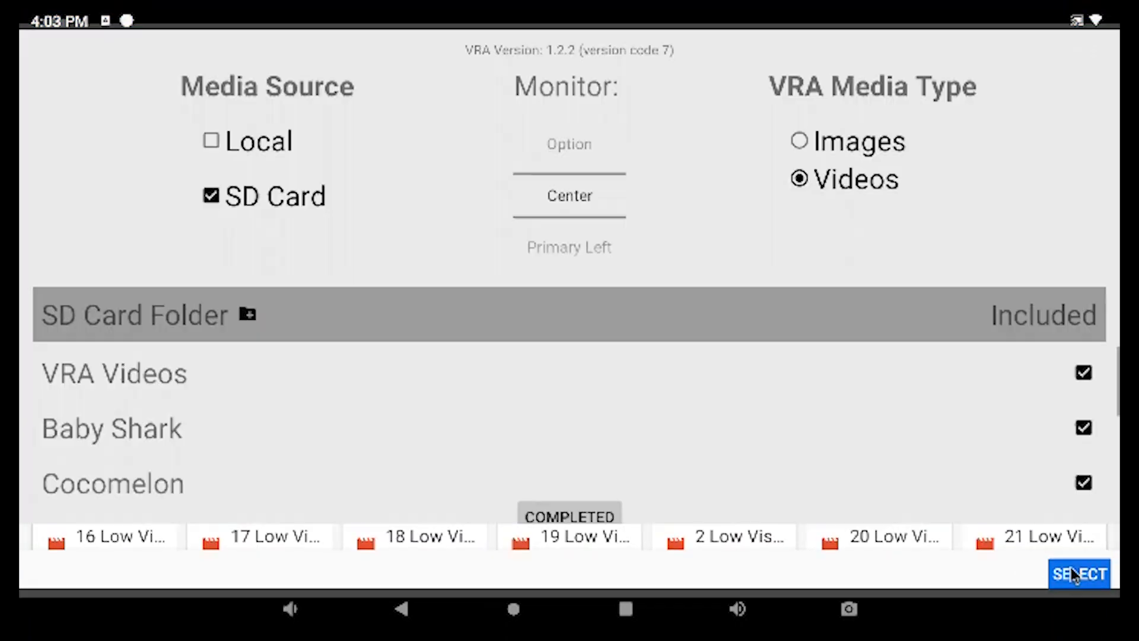
left_click(1080, 573)
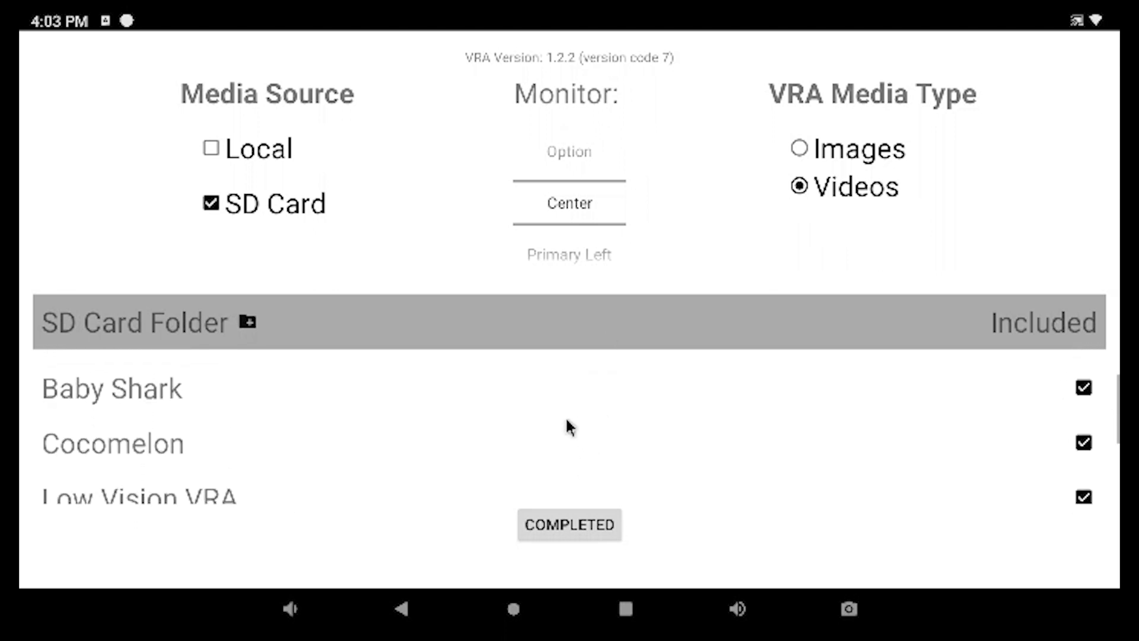
mouse_move(295, 422)
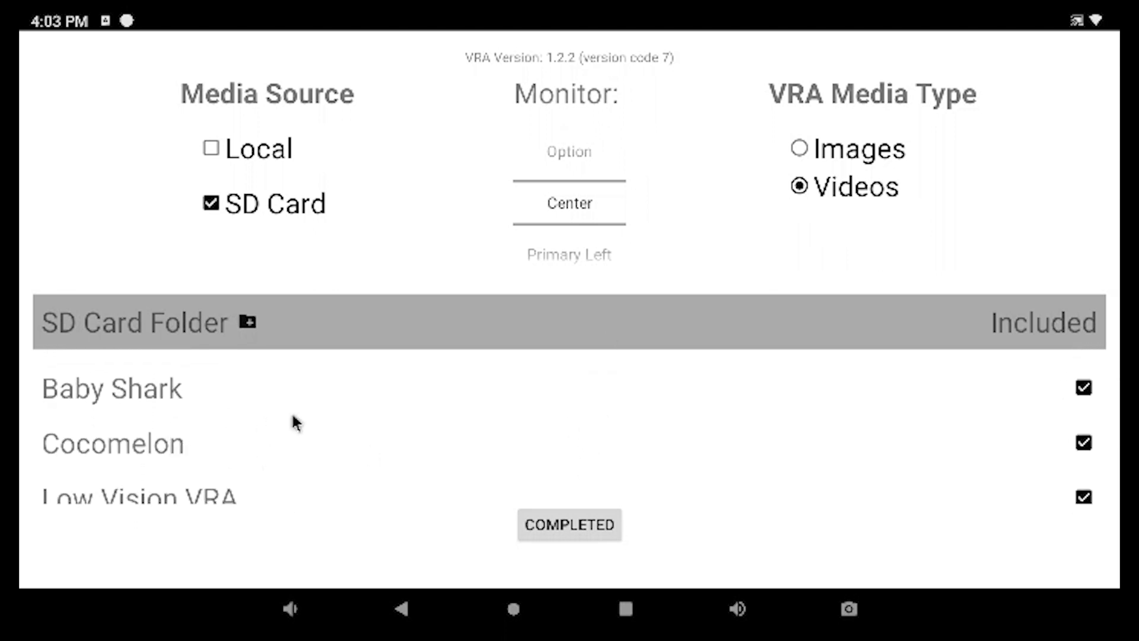
mouse_move(1075, 476)
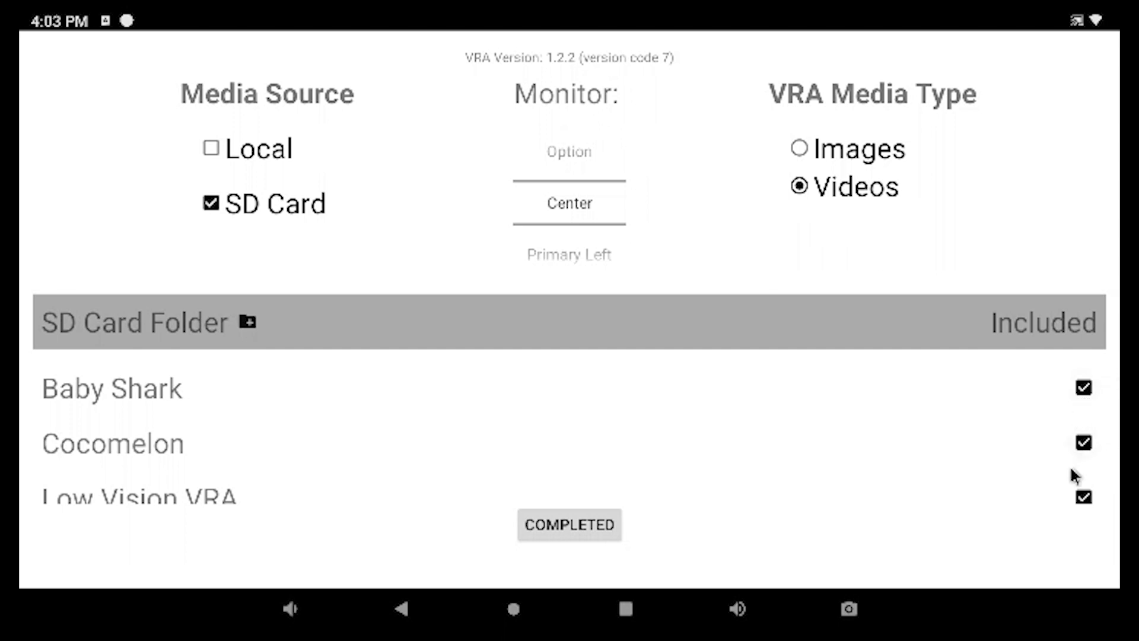
mouse_move(907, 500)
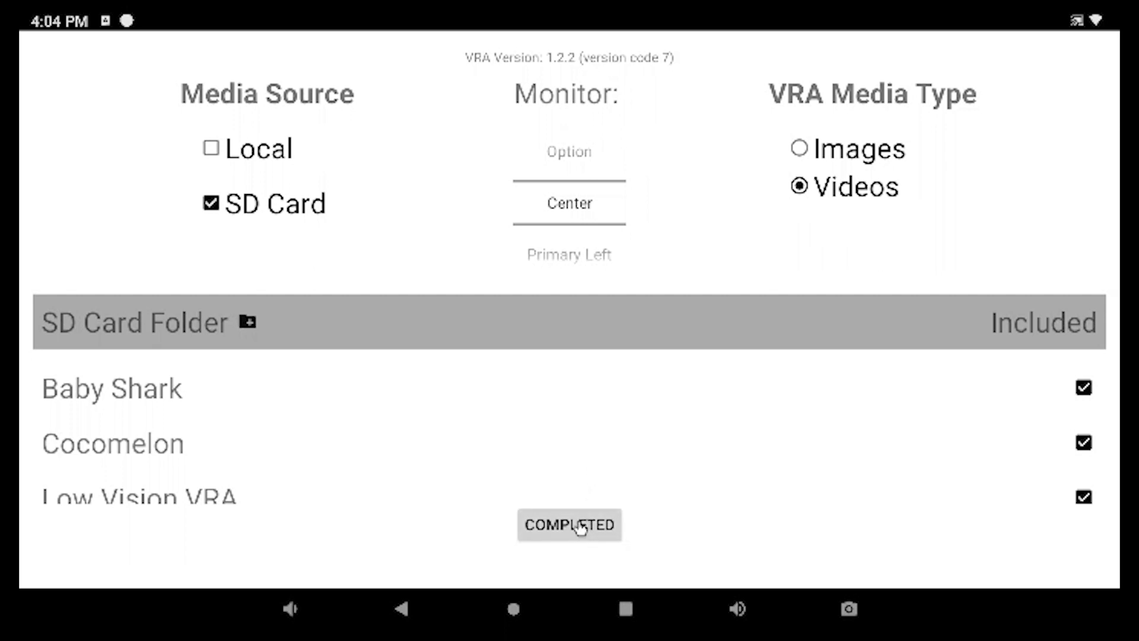
Complete setup, pair the VRA Pro remote with Distraction Mode Enabled and start video playback.
left_click(568, 525)
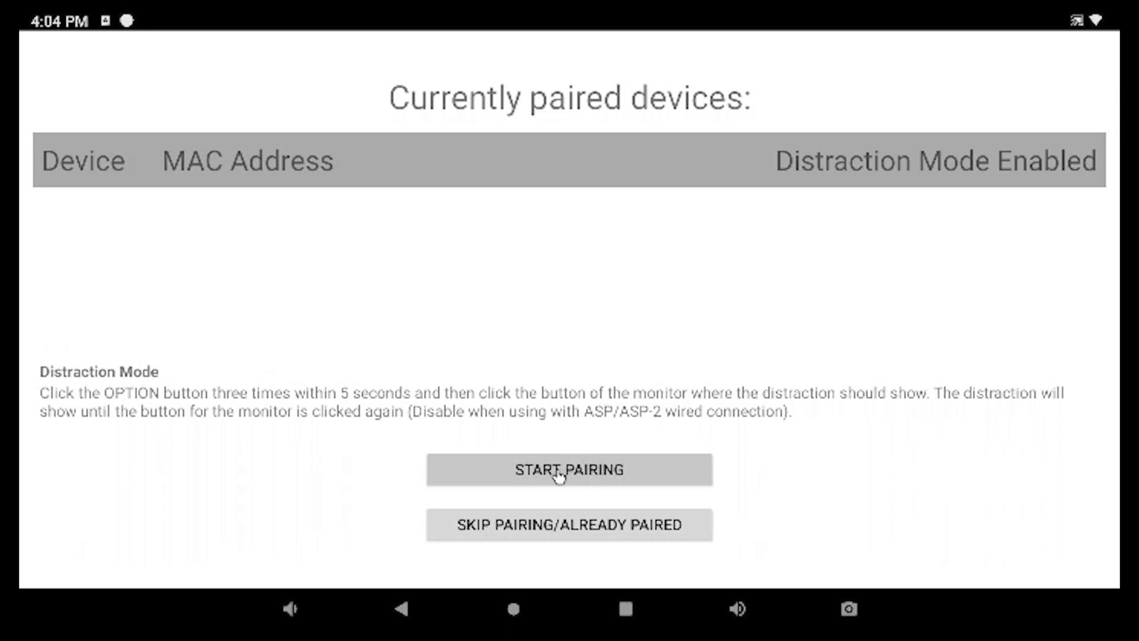
mouse_move(557, 477)
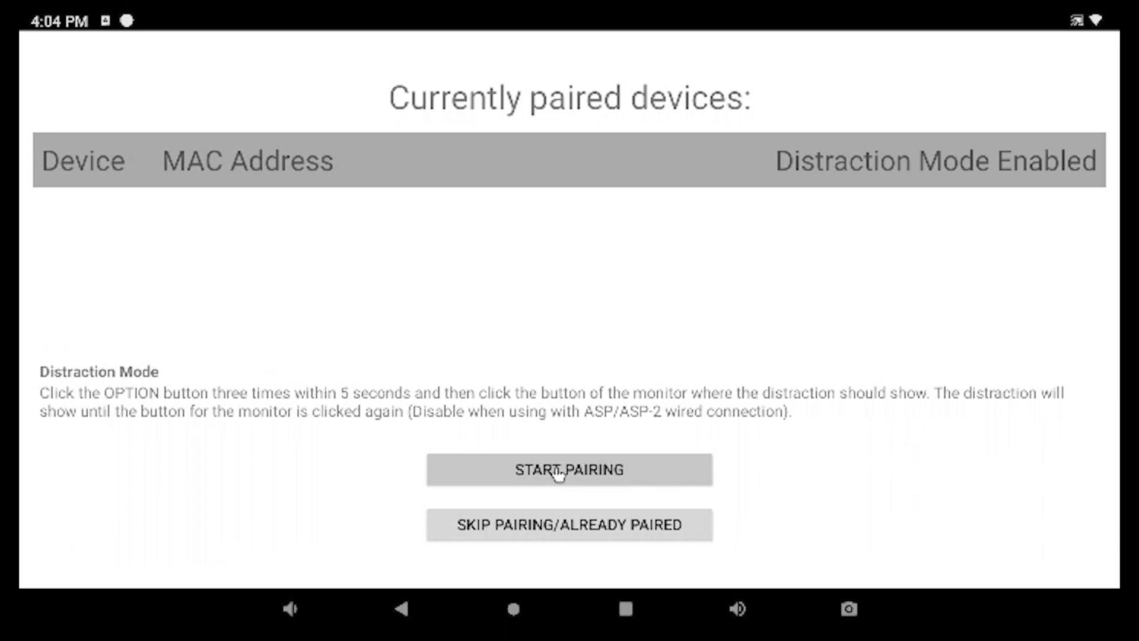
left_click(568, 470)
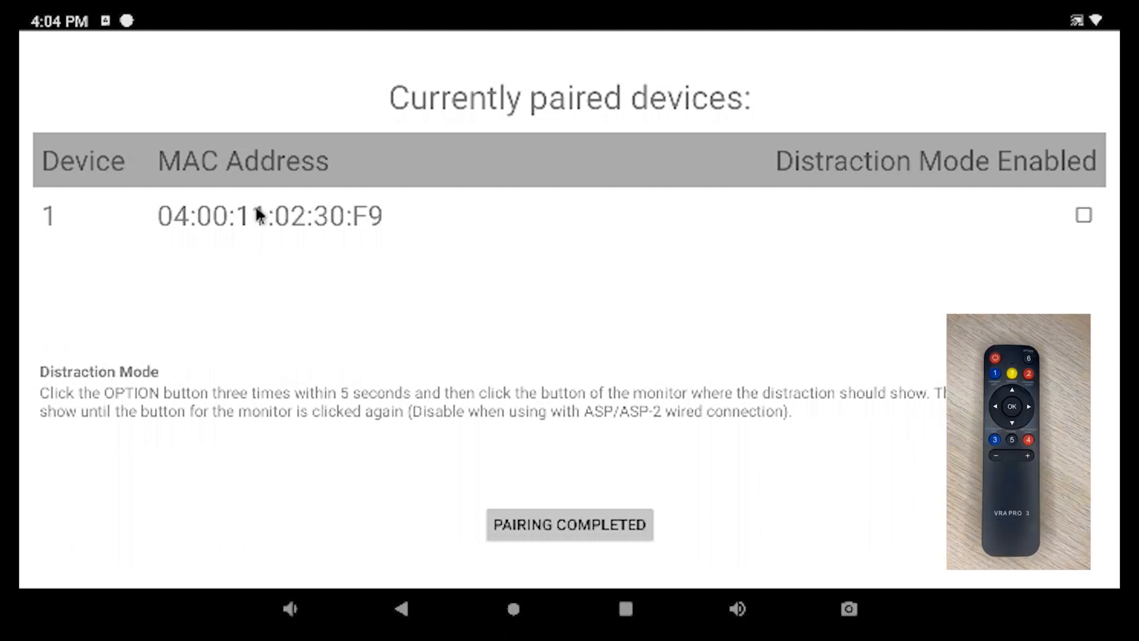
mouse_move(814, 232)
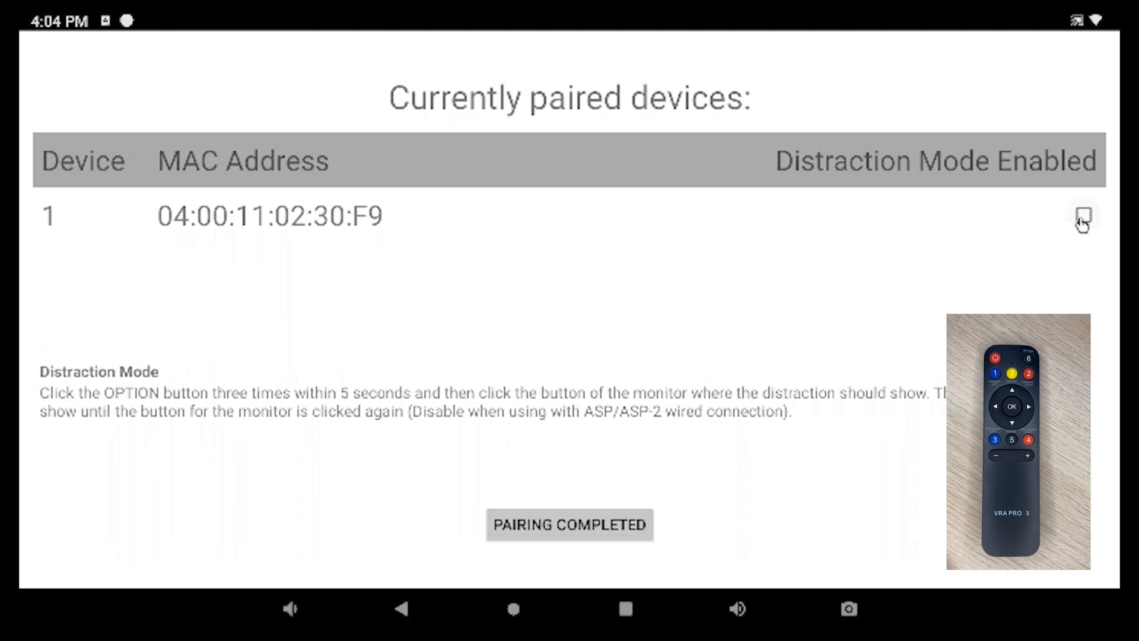
left_click(1083, 215)
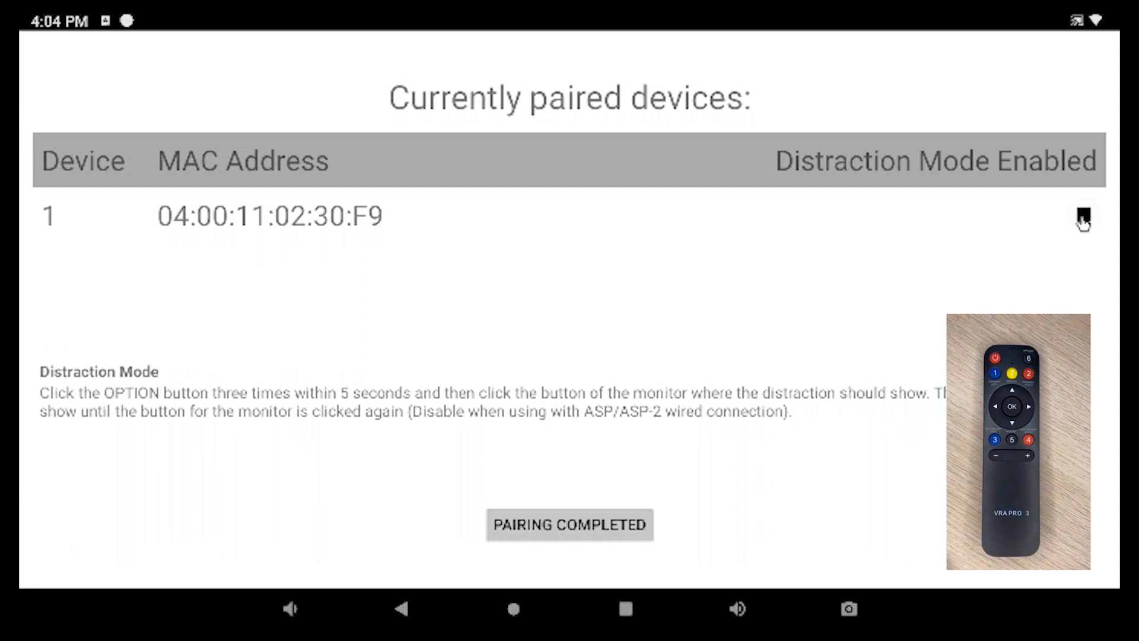
left_click(1083, 215)
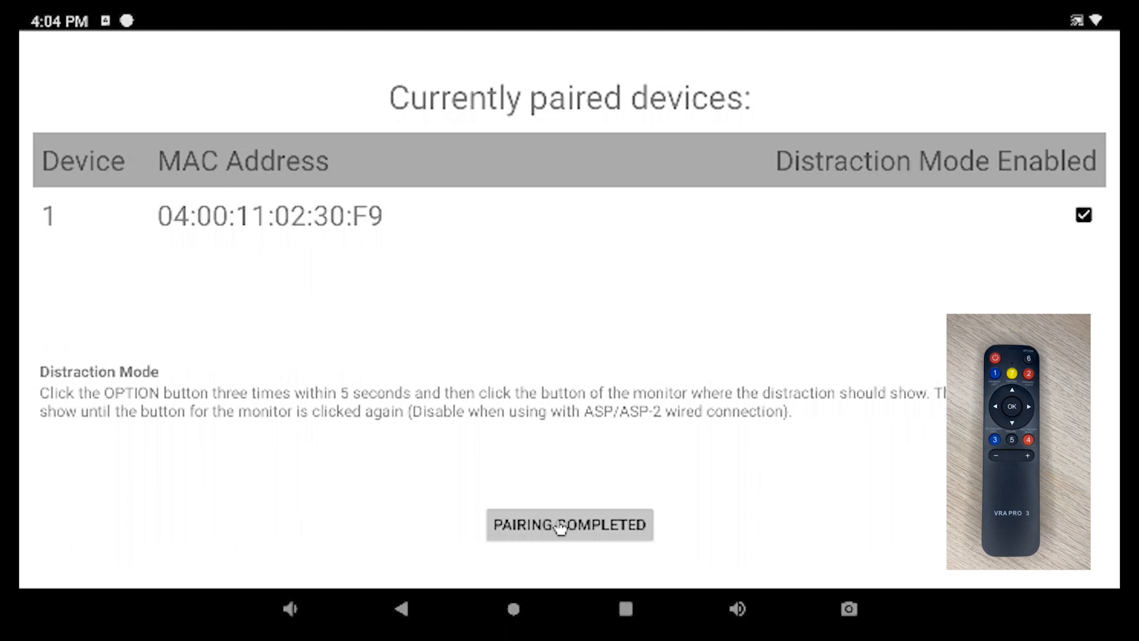
left_click(569, 525)
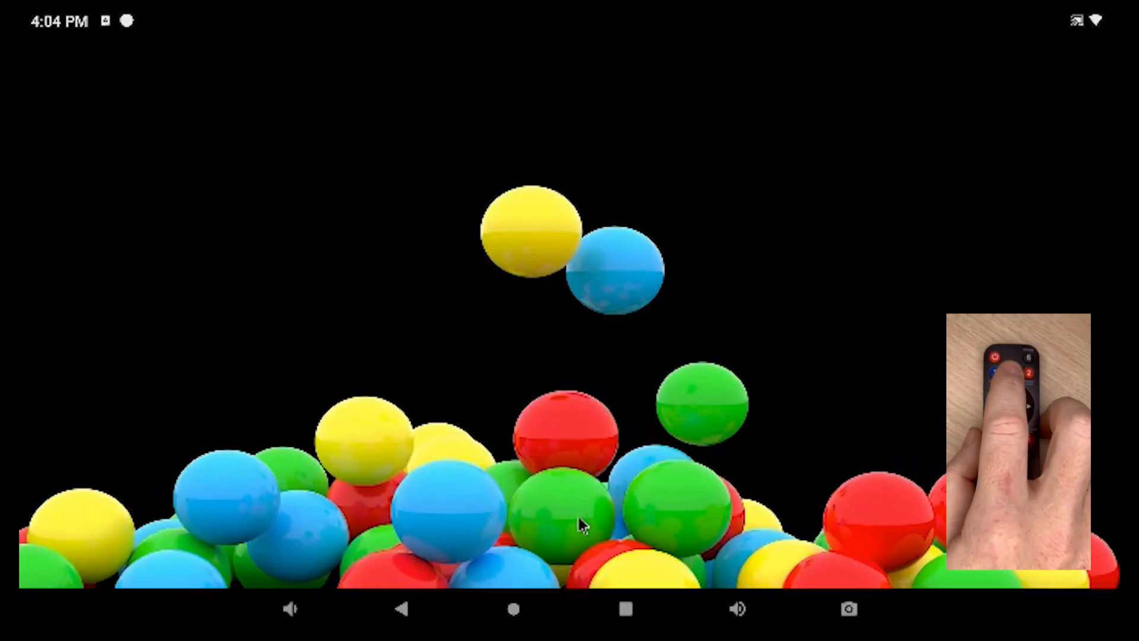